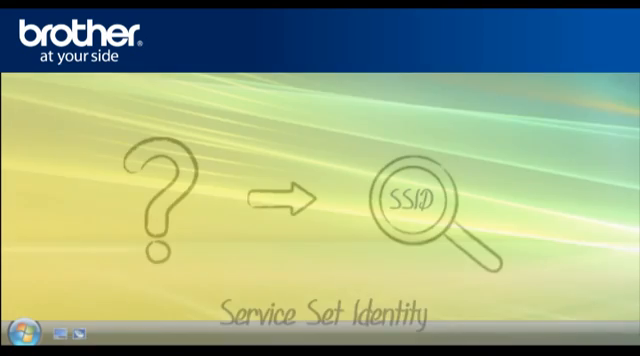
- Show Vista's Connect To network list, with 'Home / office' as the connected network
click(18, 337)
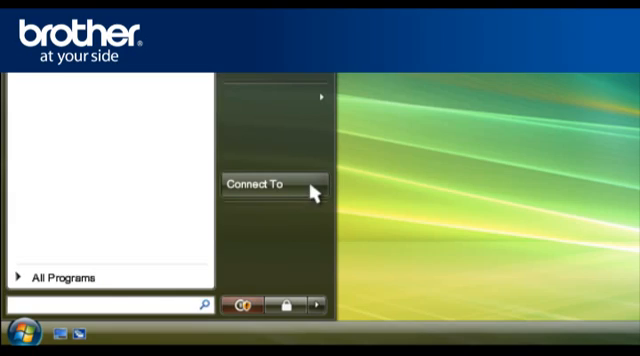
click(255, 186)
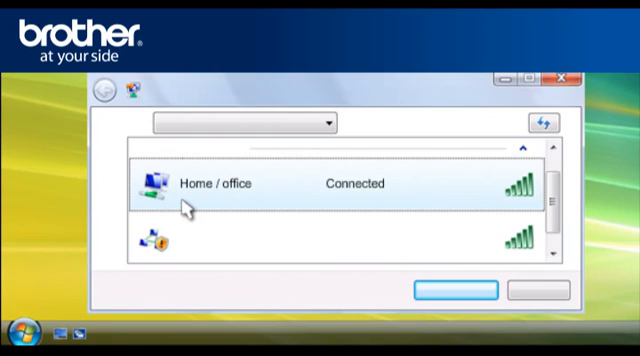
mouse_move(222, 207)
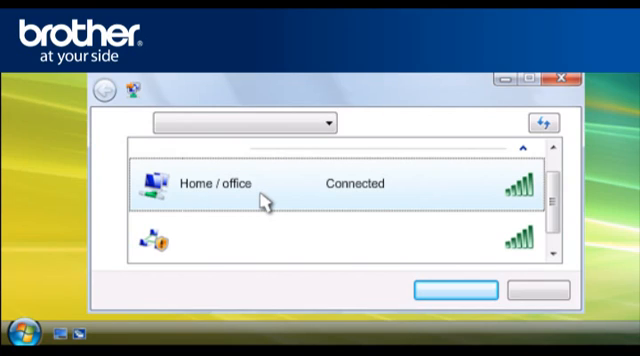
mouse_move(573, 78)
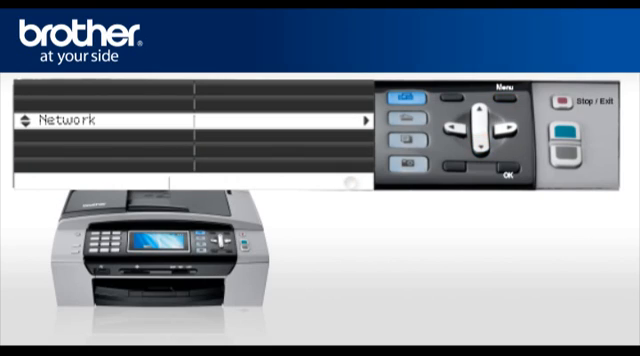
- Go through Network and WLAN on the control panel to launch the Setup Wizard
click(508, 171)
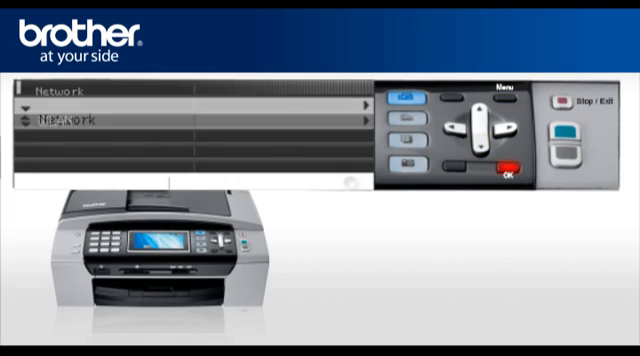
click(490, 149)
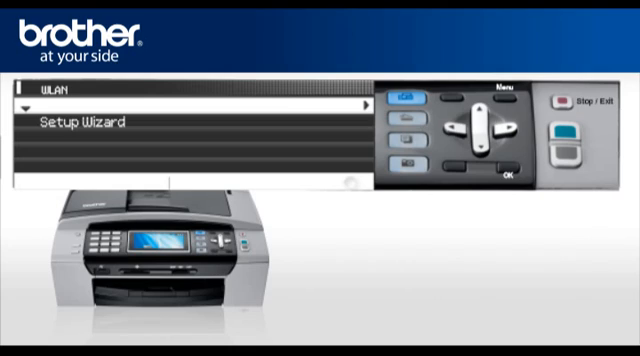
click(482, 145)
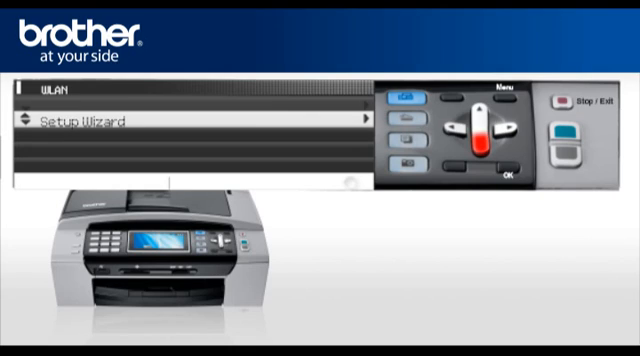
click(504, 157)
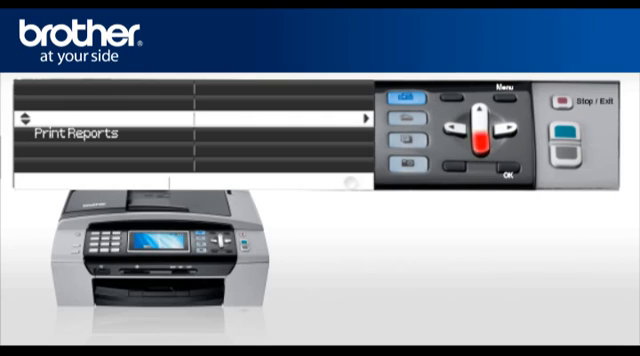
- Open the Print Reports options on the machine's control panel
click(506, 169)
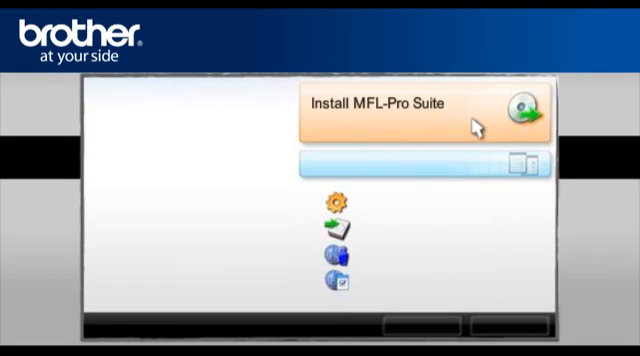
mouse_move(394, 110)
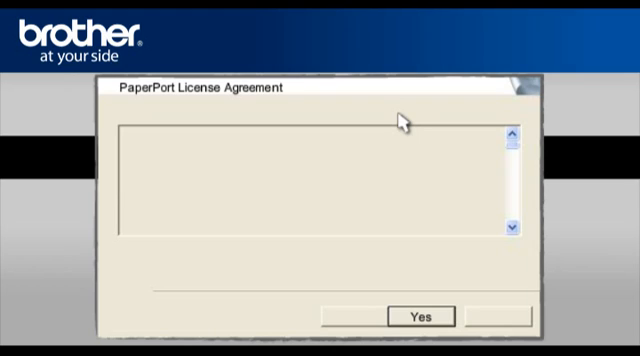
mouse_move(437, 317)
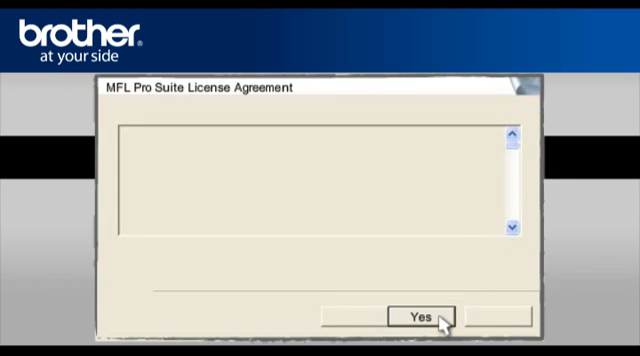
- Accept the MFL Pro Suite license agreement
click(427, 318)
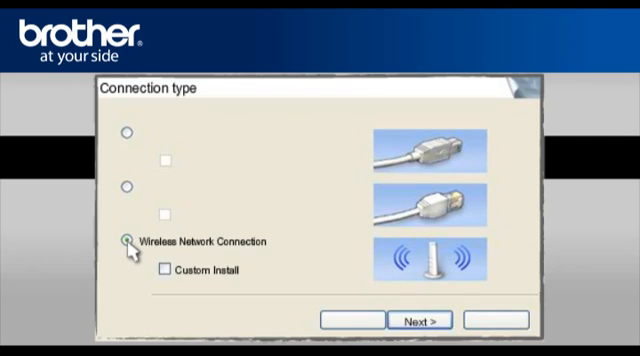
- Choose Wireless Network Connection and continue past the confirmed Important Notice
click(125, 241)
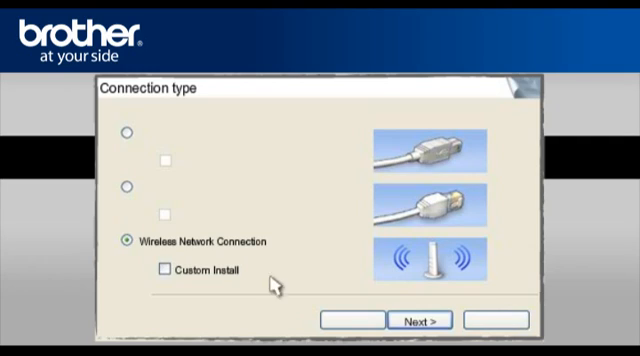
click(427, 320)
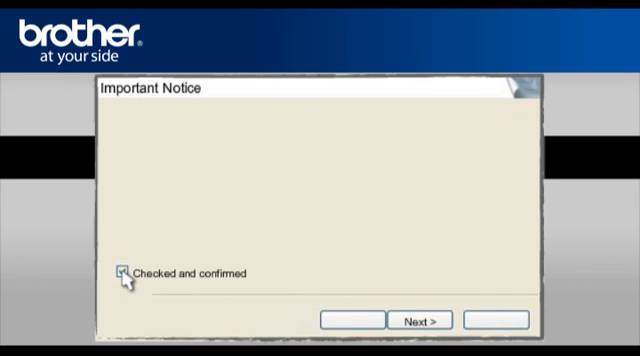
click(423, 318)
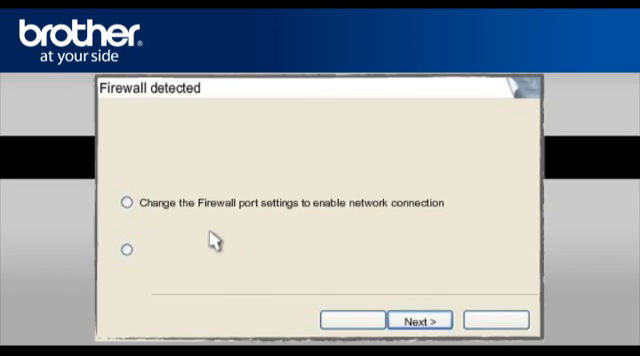
- Change the firewall port settings, always trust Brother Industries software, and skip registration
click(126, 204)
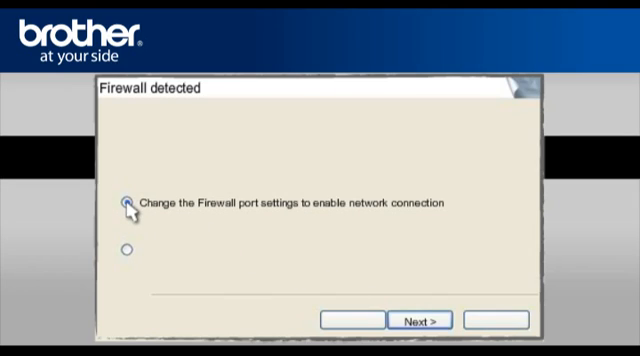
click(423, 320)
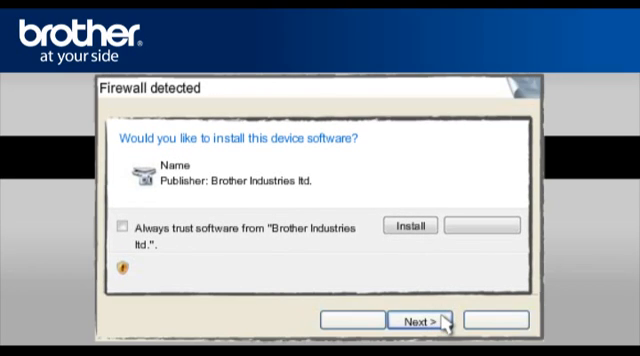
mouse_move(320, 286)
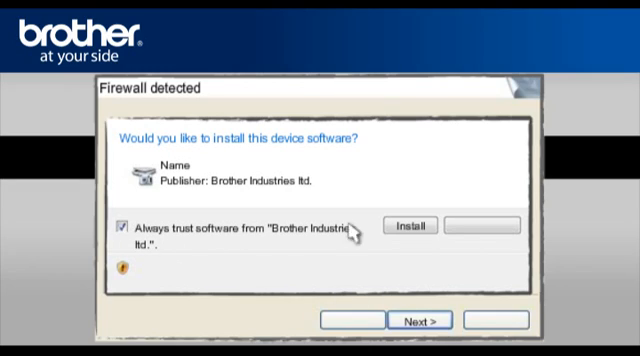
click(418, 225)
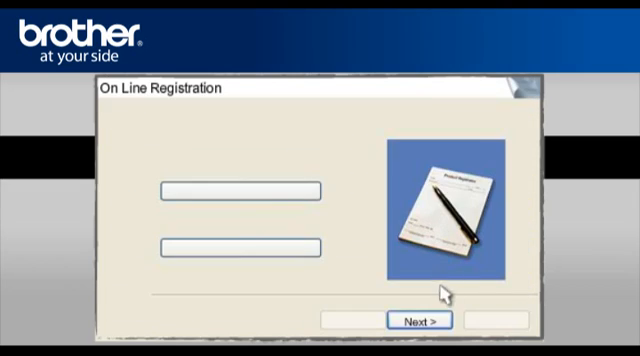
click(433, 320)
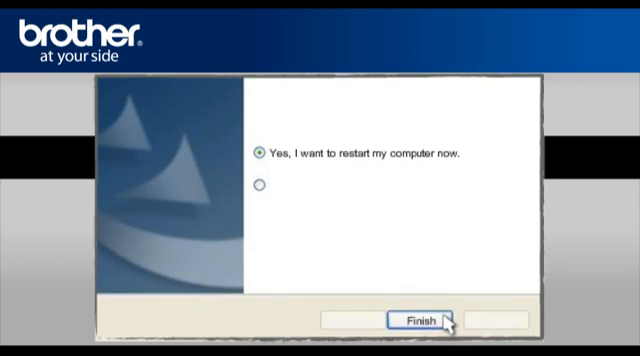